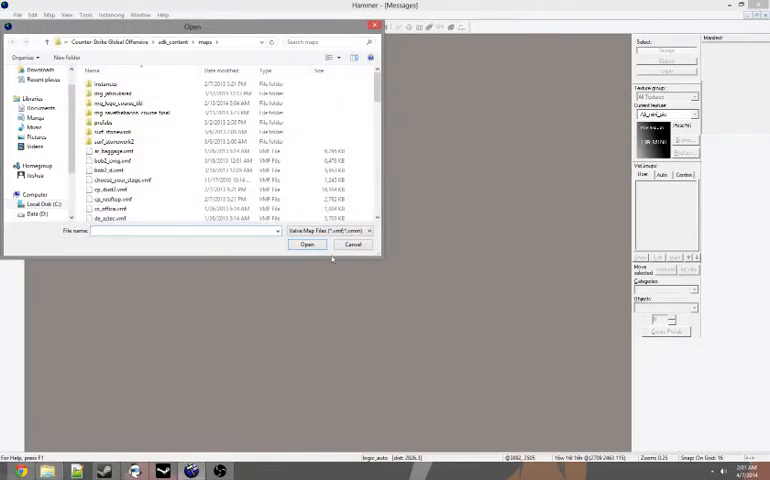
Step: Cancel Hammer's open-map dialog, leaving the editor with no map loaded
{"action": "left_click", "coordinate": [353, 245]}
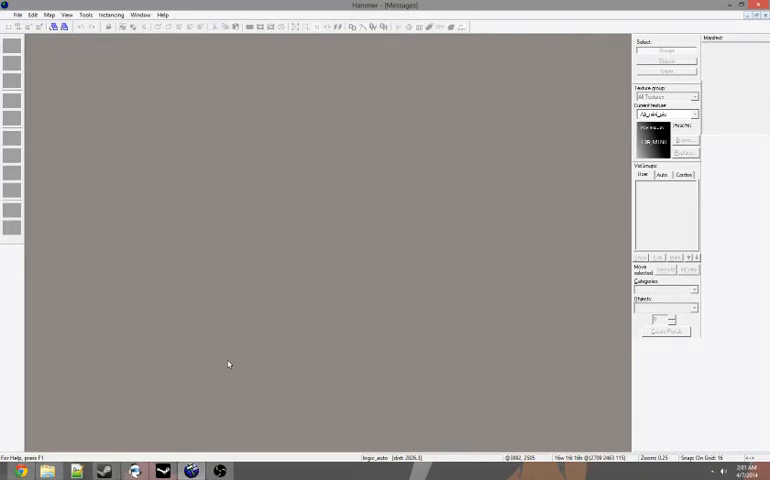
{"action": "mouse_move", "coordinate": [207, 353]}
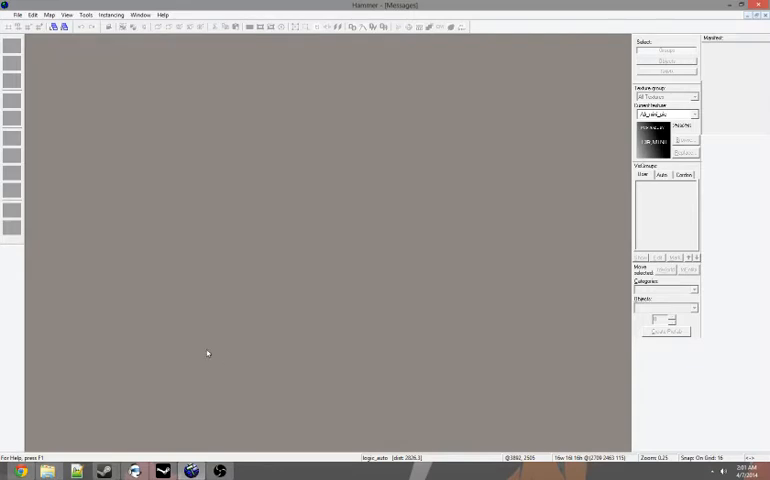
{"action": "mouse_move", "coordinate": [65, 450]}
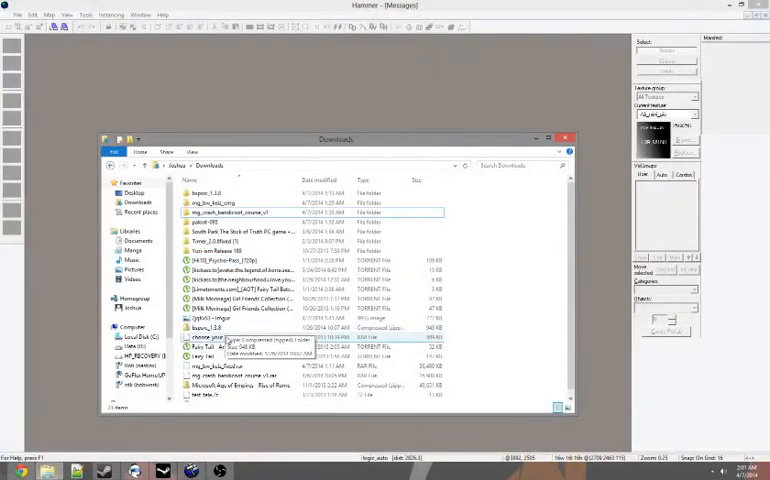
Step: Extract the mg_bw_kelz_fixed archive into its own folder with 7-Zip
{"action": "left_click", "coordinate": [240, 365]}
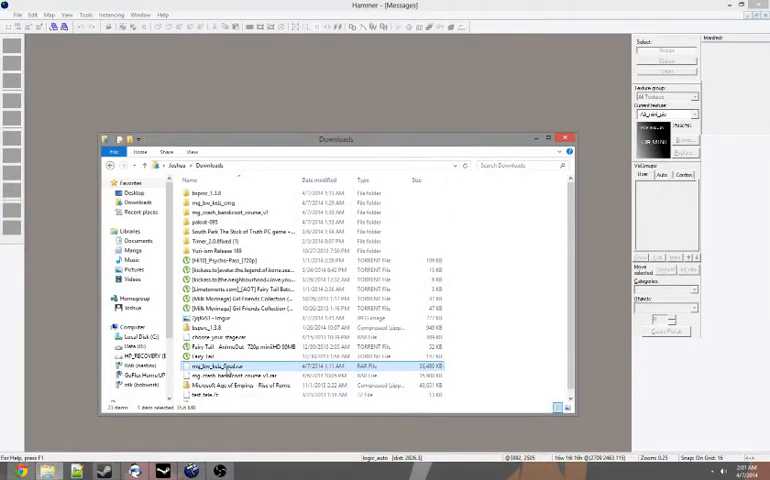
{"action": "right_click", "coordinate": [215, 365]}
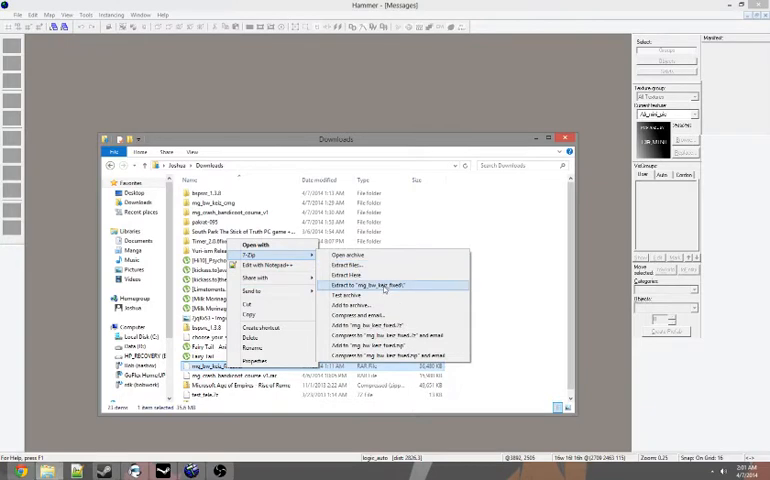
{"action": "left_click", "coordinate": [368, 284]}
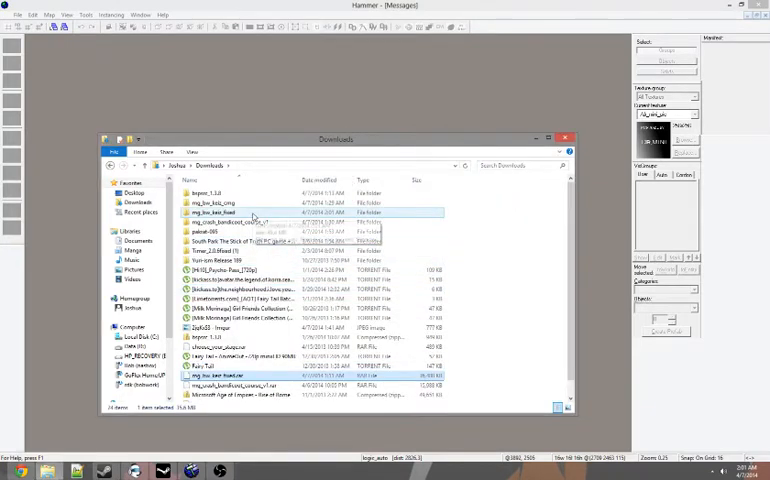
Step: Check the extracted map folder, and launch bspsrc.jar from bspsrc_1.3.8
{"action": "double_click", "coordinate": [215, 212]}
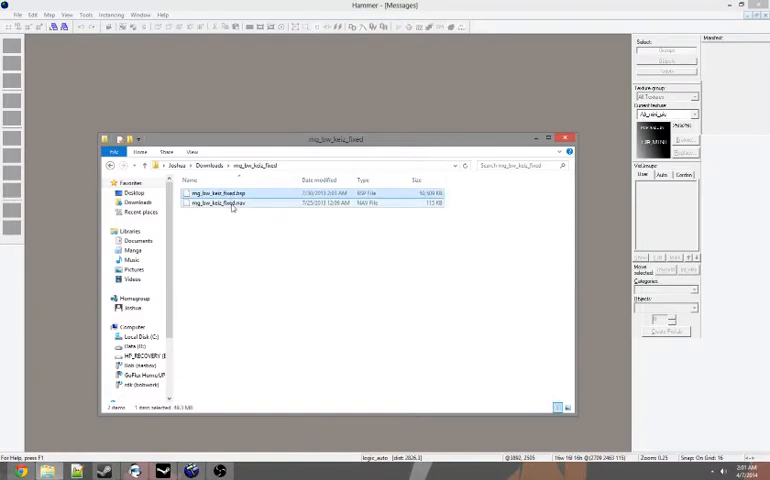
{"action": "left_click", "coordinate": [190, 165]}
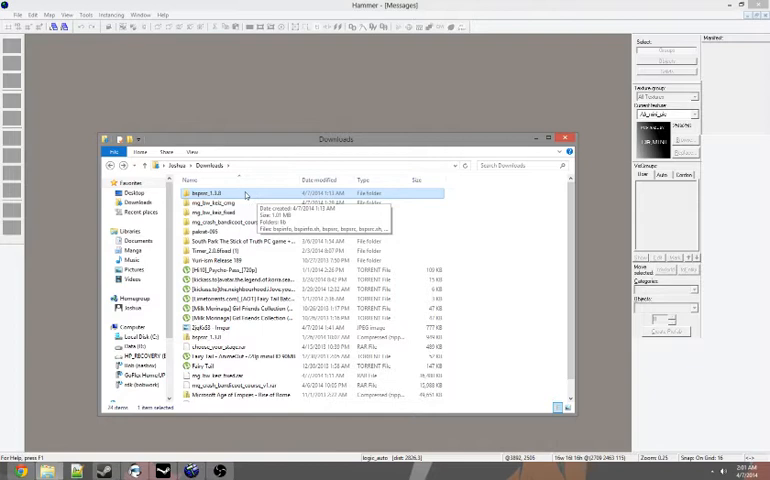
{"action": "double_click", "coordinate": [215, 192]}
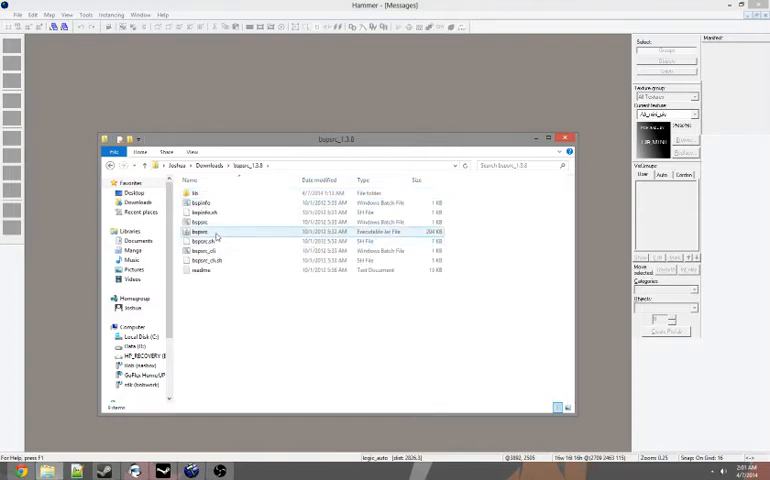
{"action": "double_click", "coordinate": [200, 231]}
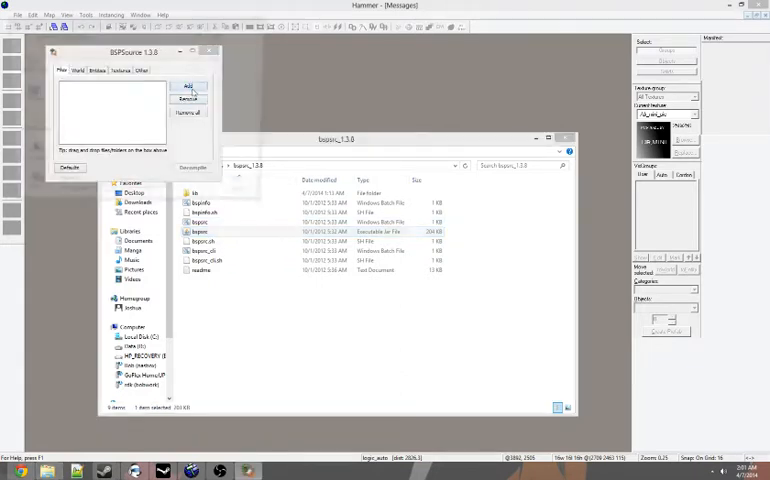
Step: Add mg_bw_kelz_fixed.bsp from the extracted folder to BSPSource's file list
{"action": "left_click", "coordinate": [189, 87]}
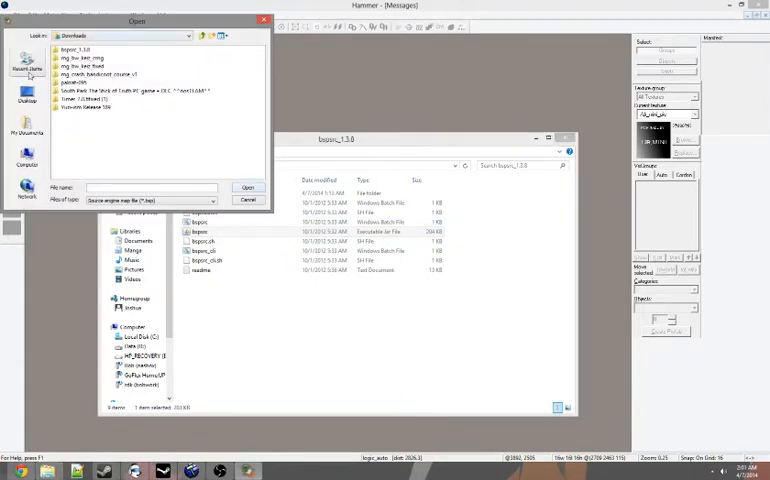
{"action": "double_click", "coordinate": [82, 63]}
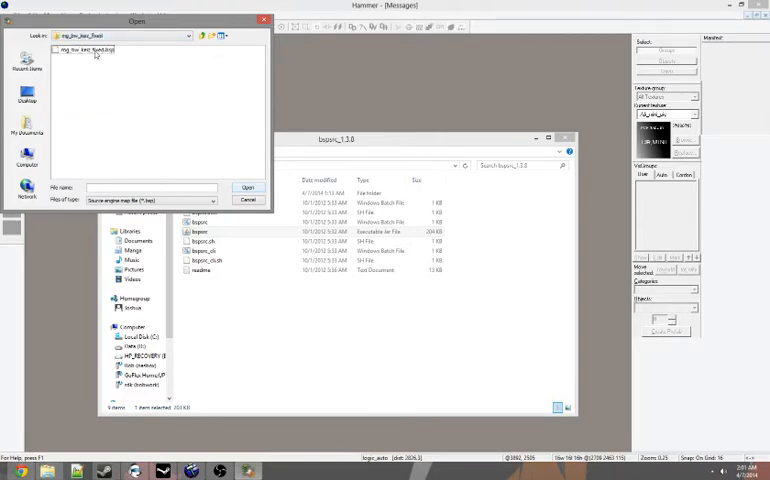
{"action": "left_click", "coordinate": [248, 188]}
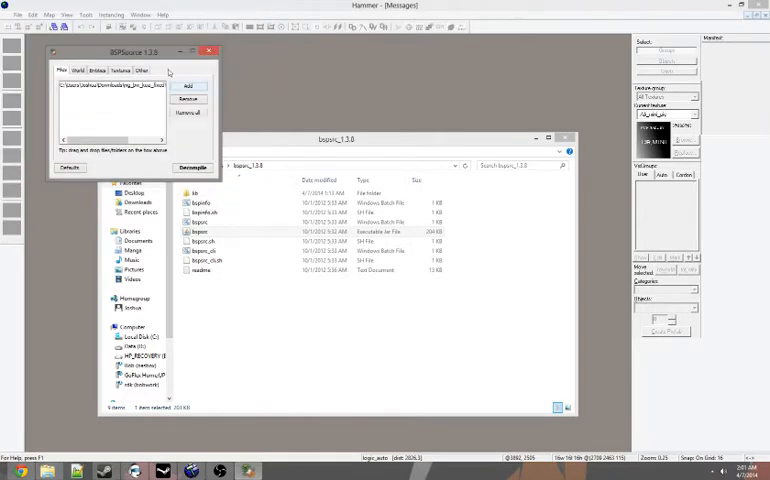
Step: Review the Textures and Other options, then decompile and save mg_bw_kelz_fixed_d.vmf
{"action": "left_click", "coordinate": [120, 71]}
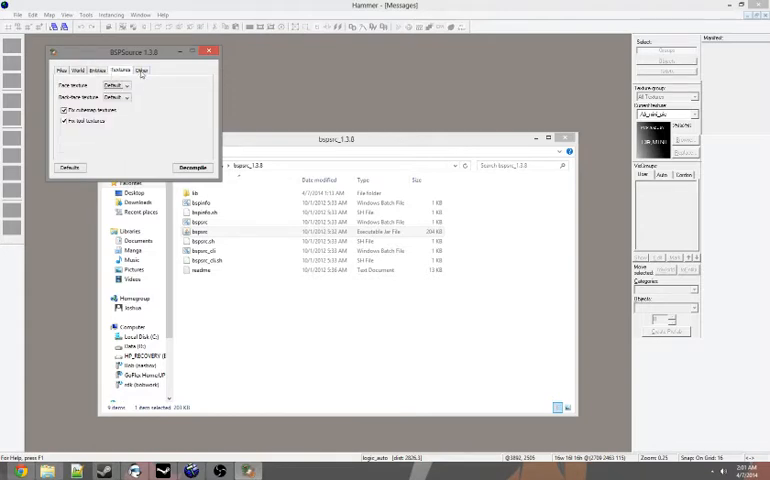
{"action": "left_click", "coordinate": [140, 70]}
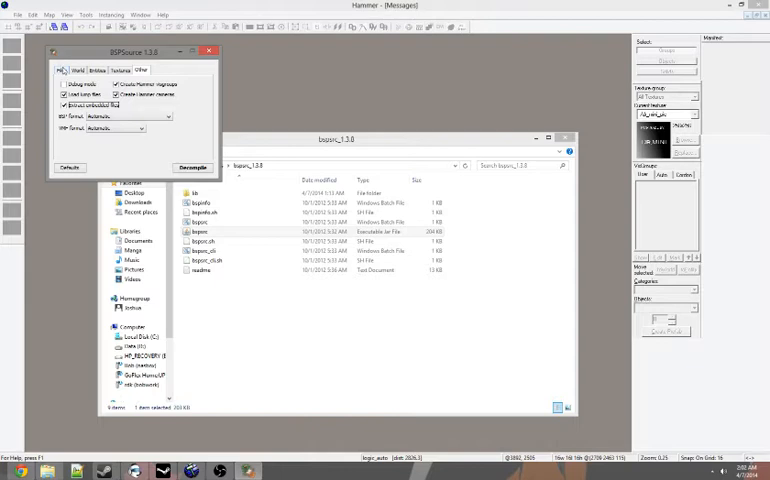
{"action": "left_click", "coordinate": [62, 71]}
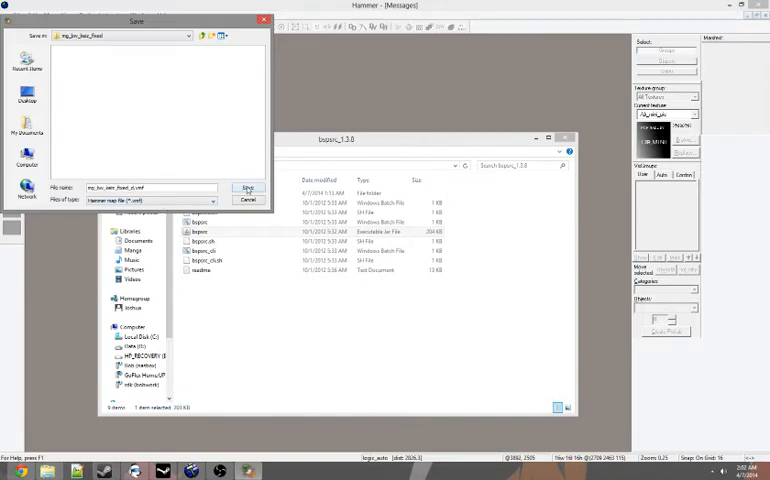
{"action": "left_click", "coordinate": [248, 188]}
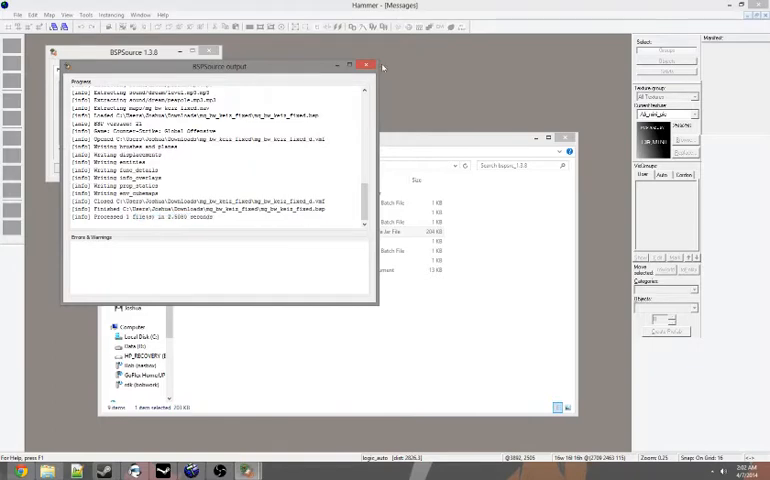
{"action": "left_click", "coordinate": [366, 66]}
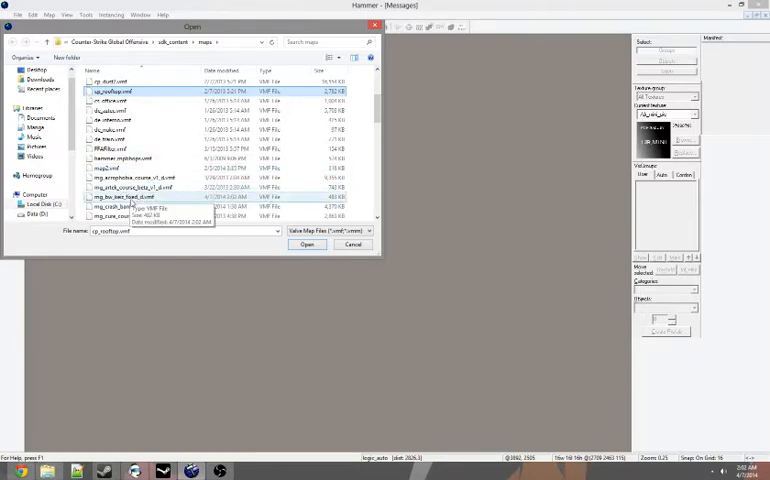
Step: Open mg_bw_kelz_fixed_d.vmf and view the spawnkill trigger_hurt's properties, which crashes Hammer
{"action": "left_click", "coordinate": [123, 197]}
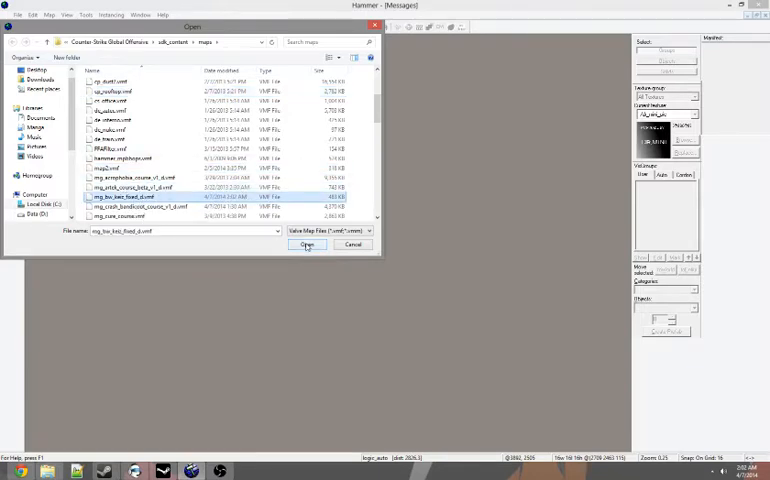
{"action": "left_click", "coordinate": [308, 245]}
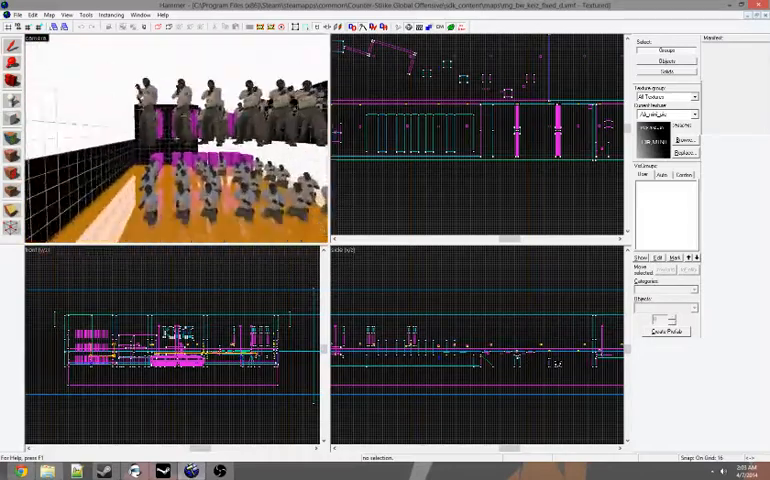
{"action": "left_click", "coordinate": [48, 15]}
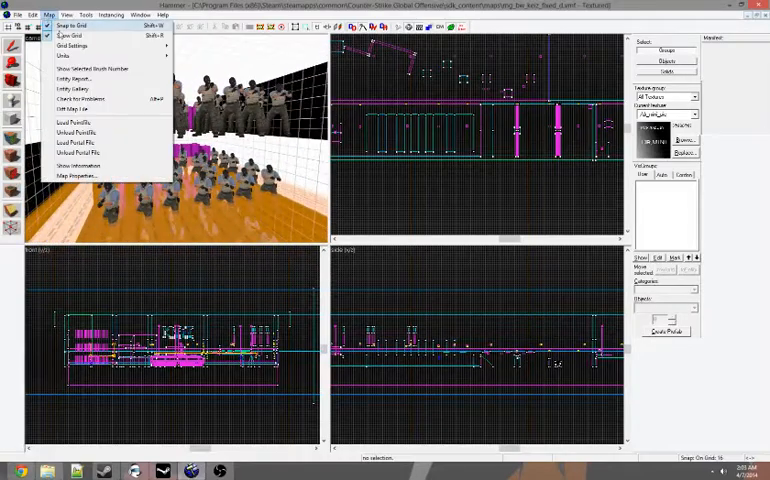
{"action": "left_click", "coordinate": [75, 79]}
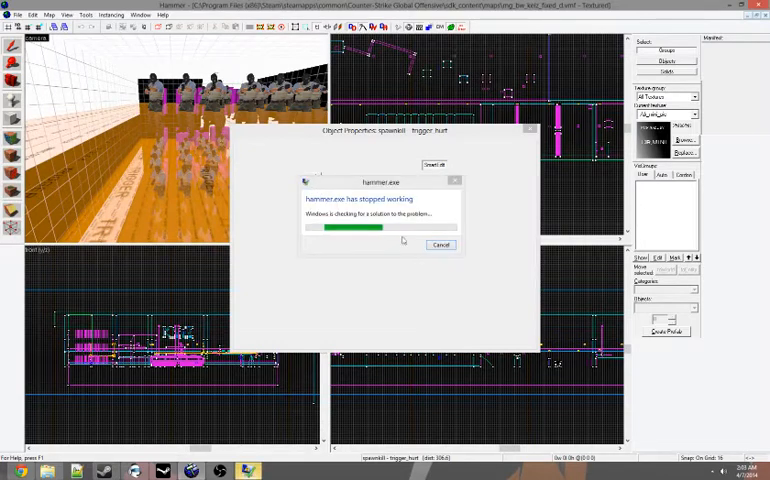
Step: Relaunch Hammer, decline autosave recovery, and reopen the recent mg_bw_kelz_fixed_d.vmf
{"action": "left_click", "coordinate": [441, 245]}
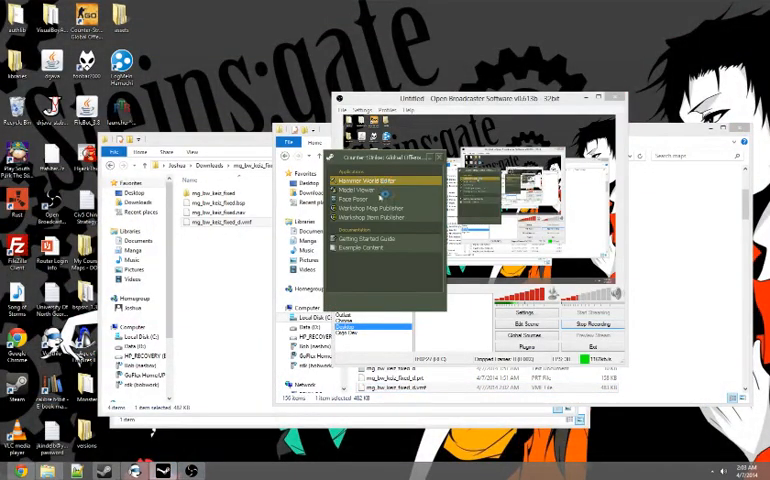
{"action": "left_click", "coordinate": [363, 180]}
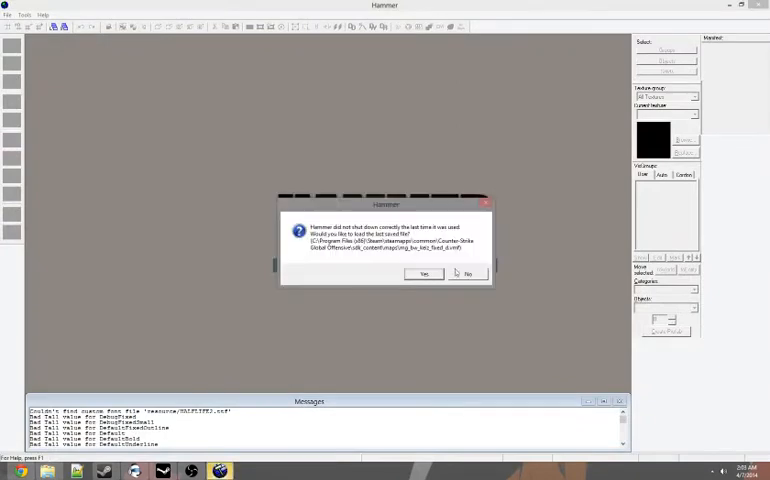
{"action": "left_click", "coordinate": [7, 15]}
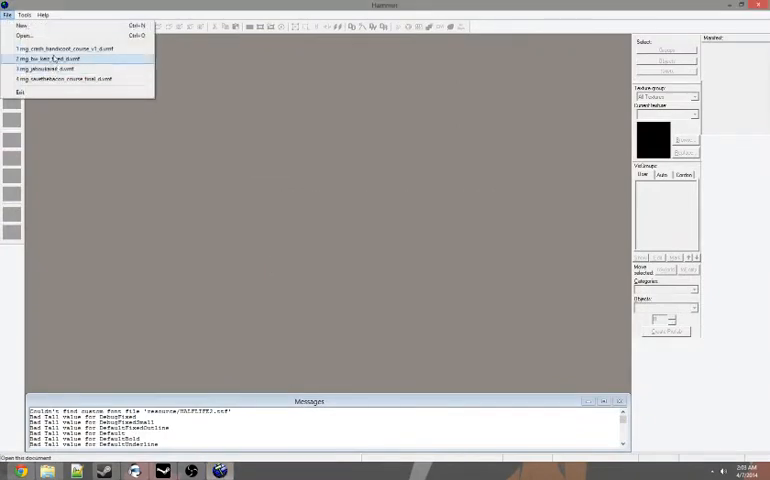
{"action": "left_click", "coordinate": [24, 36]}
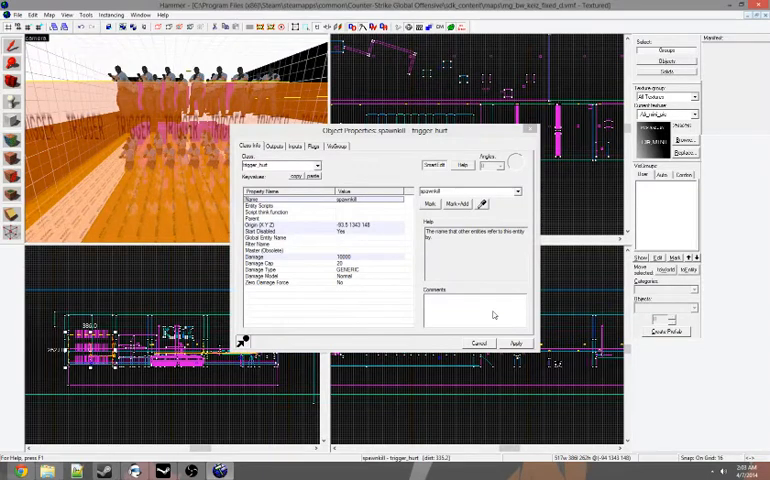
Step: Examine the trigger_hurt, info_player_terrorist and logic_auto properties without making changes
{"action": "left_click", "coordinate": [294, 146]}
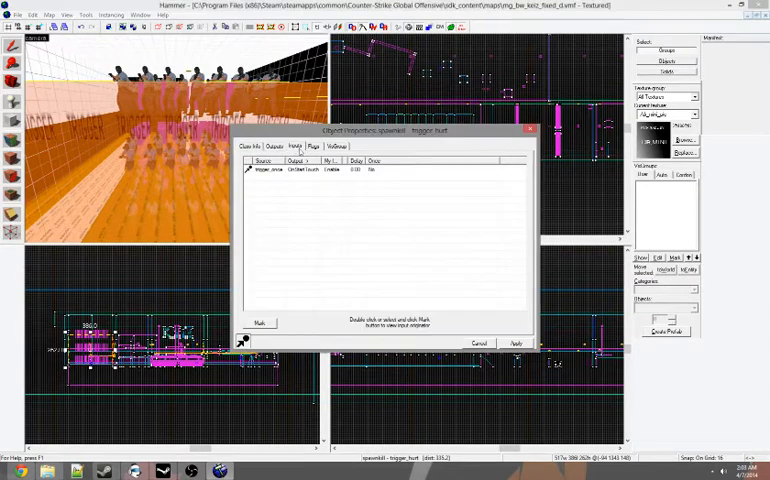
{"action": "left_click", "coordinate": [252, 146]}
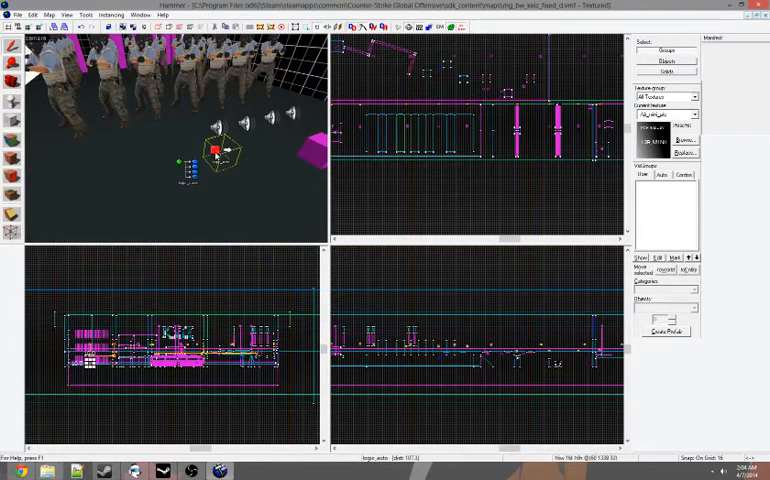
{"action": "left_click", "coordinate": [12, 102]}
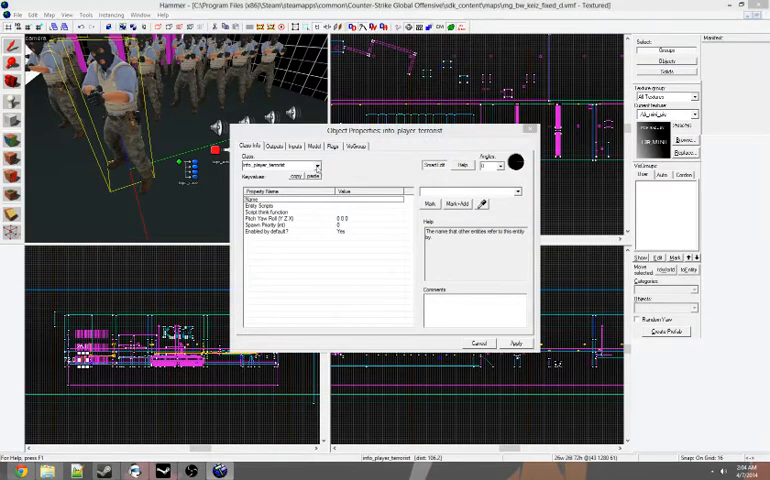
{"action": "left_click", "coordinate": [315, 166]}
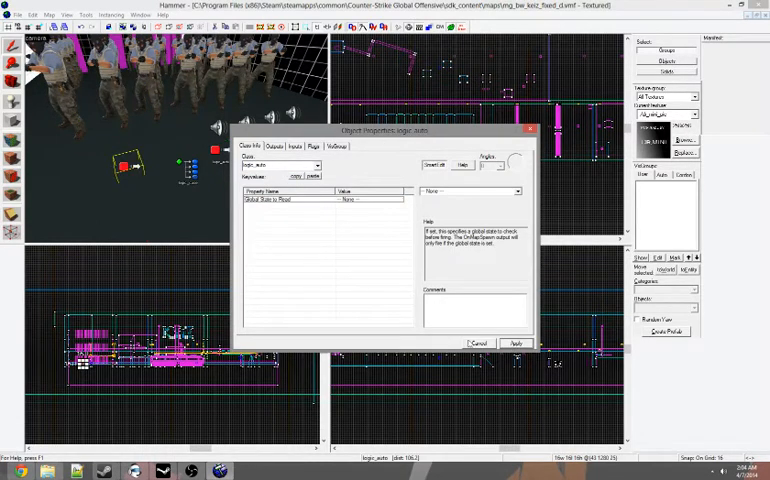
{"action": "left_click", "coordinate": [478, 343]}
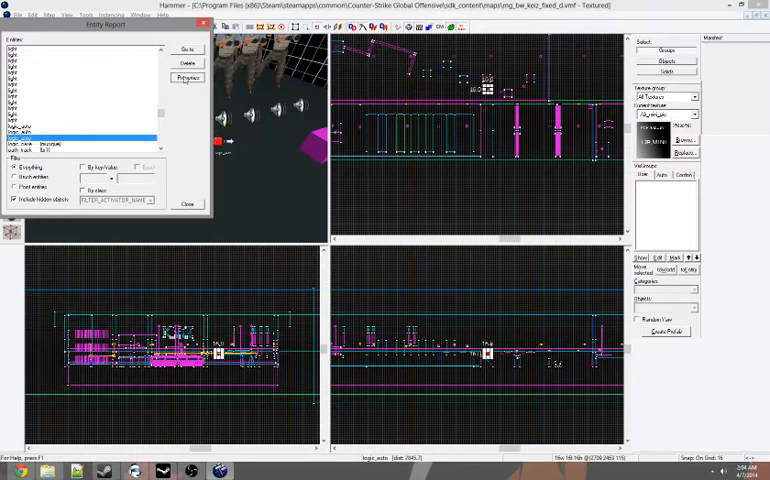
Step: Add an OnMapSpawn output to logic_auto targeting spawnkill with a chosen input
{"action": "left_click", "coordinate": [188, 77]}
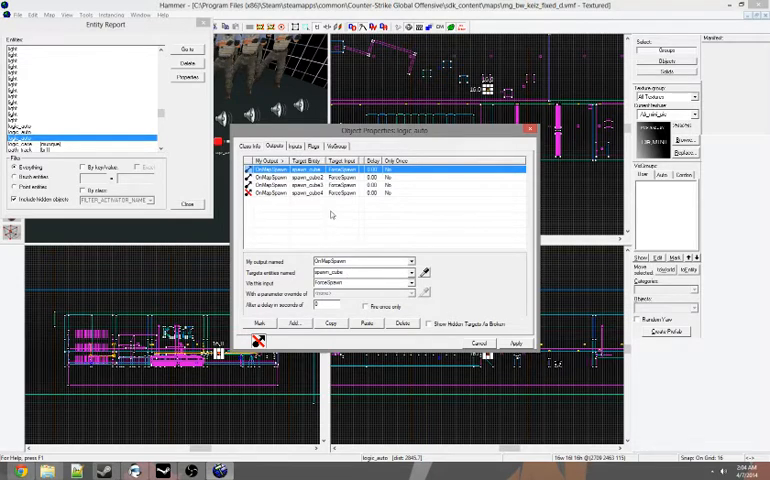
{"action": "mouse_move", "coordinate": [306, 327]}
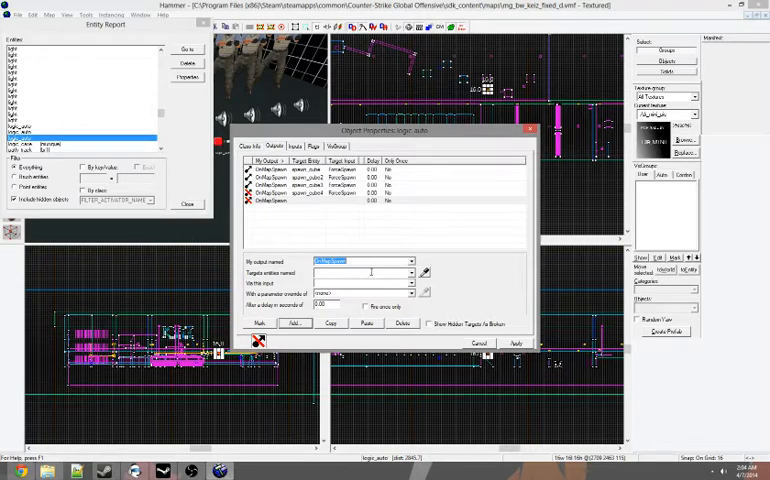
{"action": "left_click", "coordinate": [410, 272]}
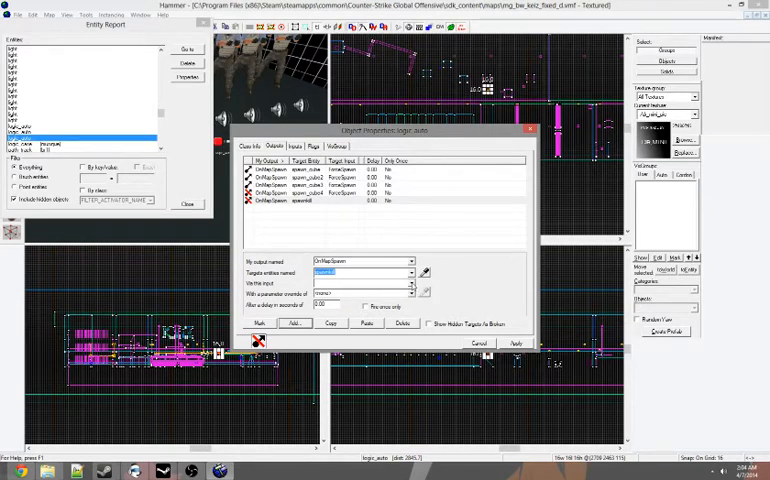
{"action": "left_click", "coordinate": [410, 283]}
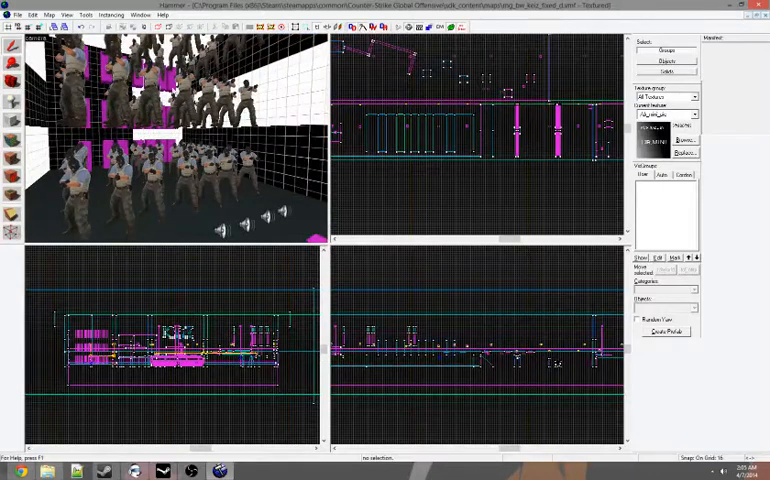
Step: Run the map compile with BSP, VIS and RAD on Normal, adjusting the run-game option
{"action": "left_click", "coordinate": [17, 15]}
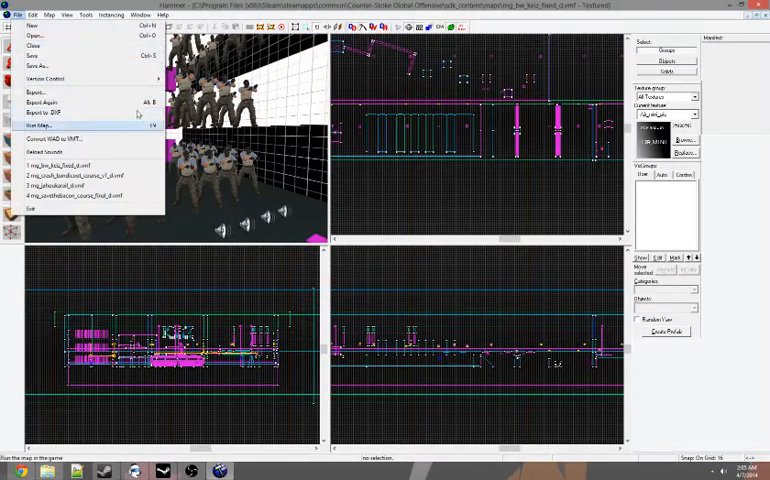
{"action": "left_click", "coordinate": [42, 126]}
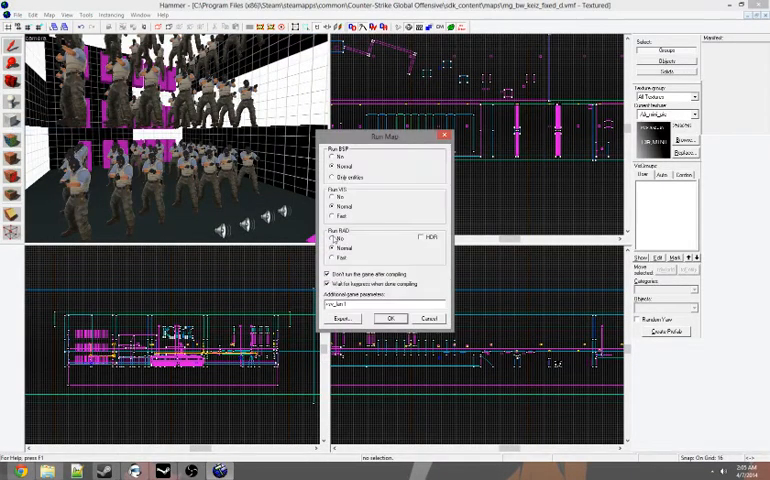
{"action": "left_click", "coordinate": [333, 216]}
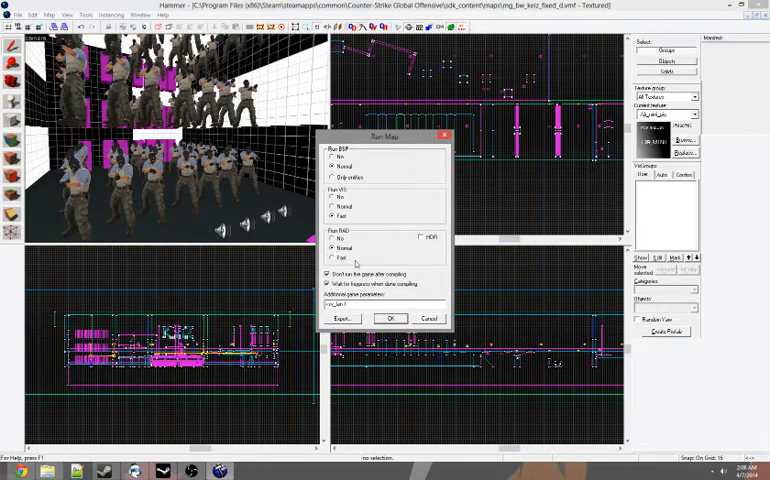
{"action": "left_click", "coordinate": [333, 207]}
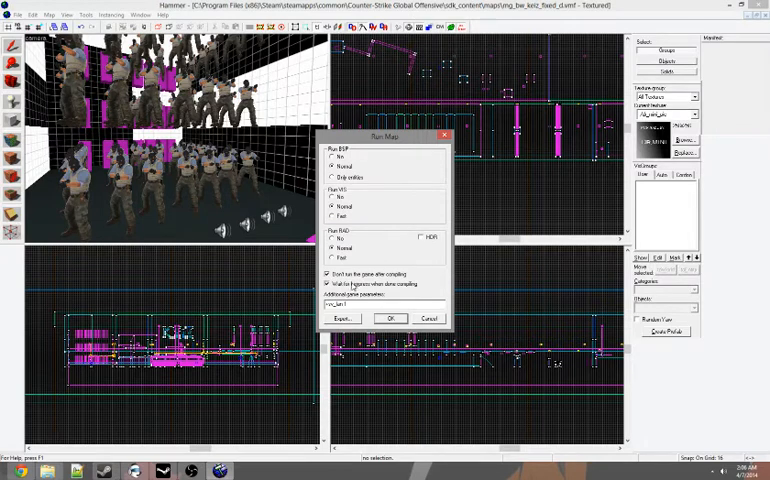
{"action": "left_click", "coordinate": [327, 274]}
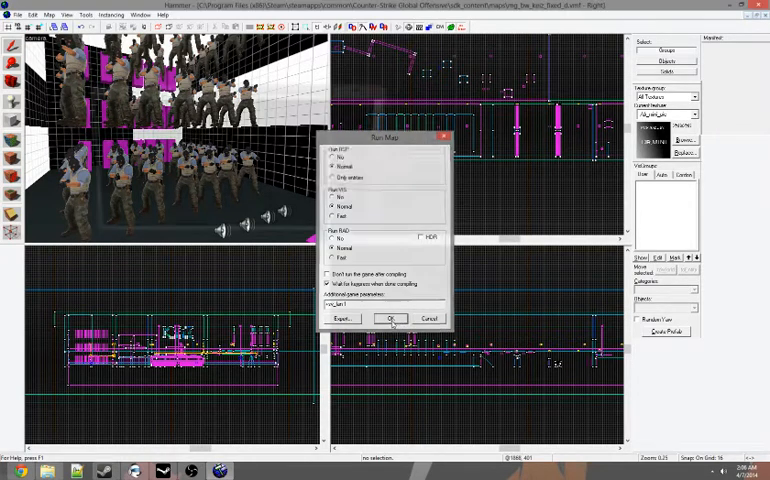
{"action": "left_click", "coordinate": [390, 318]}
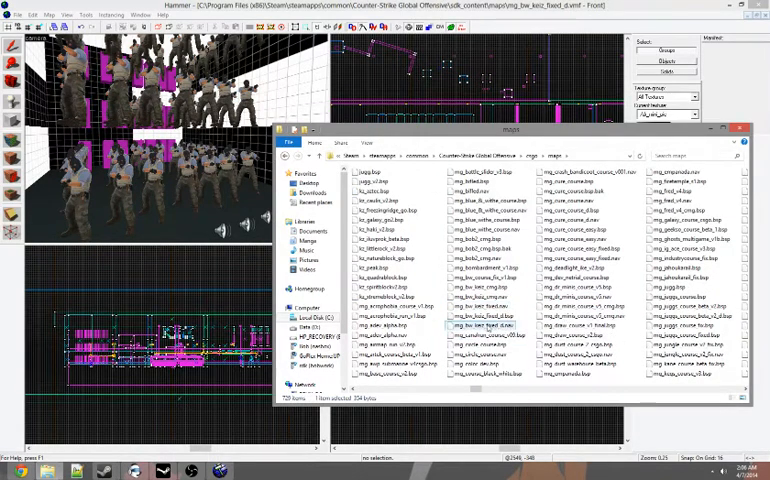
Step: Copy mg_bw_kelz_fixed_d.bsp from csgo maps into Downloads' mg_bw_kelz_fixed folder
{"action": "left_click", "coordinate": [485, 316]}
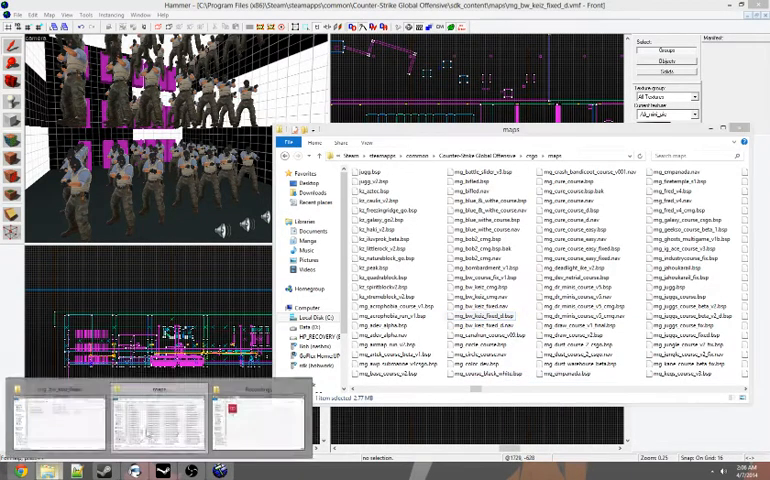
{"action": "left_click", "coordinate": [484, 316]}
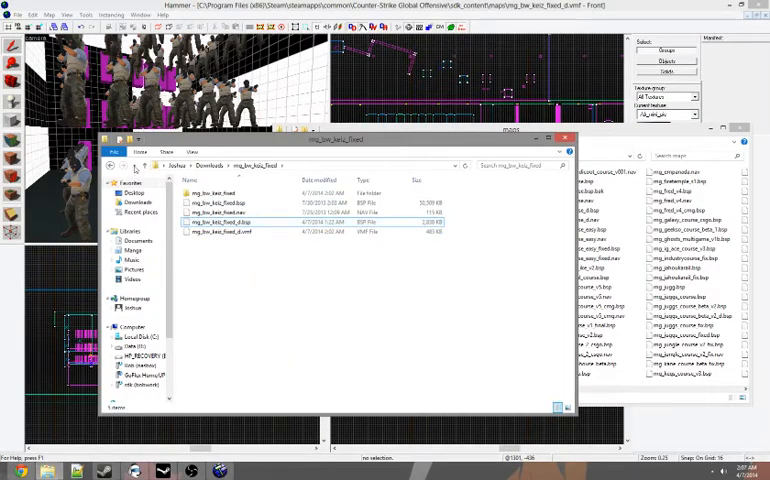
{"action": "mouse_move", "coordinate": [109, 166]}
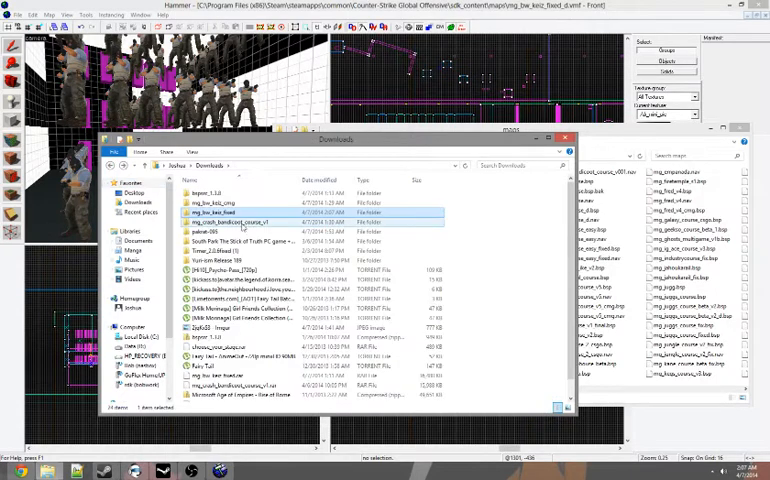
Step: Launch Pakrat, load mg_bw_kelz_fixed_d.bsp, and scan for its referenced files
{"action": "double_click", "coordinate": [210, 231]}
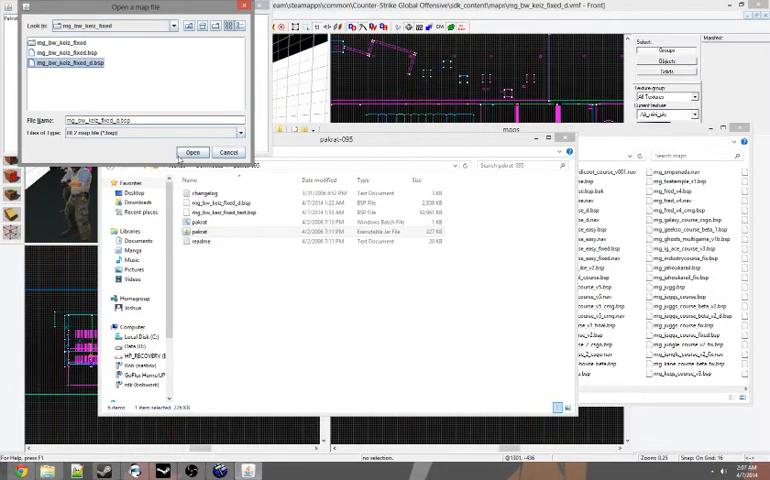
{"action": "left_click", "coordinate": [192, 152]}
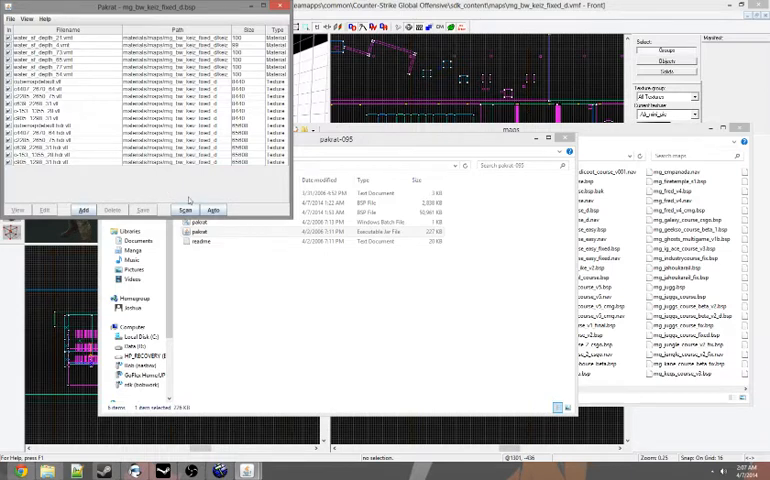
{"action": "mouse_move", "coordinate": [213, 210]}
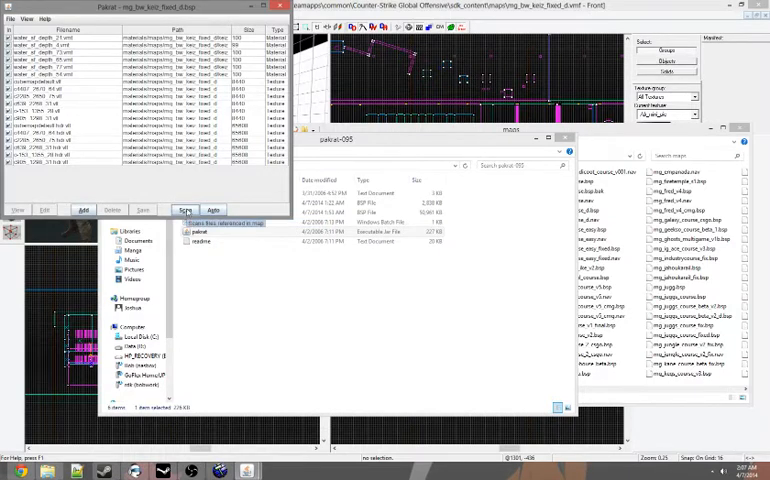
{"action": "left_click", "coordinate": [185, 210]}
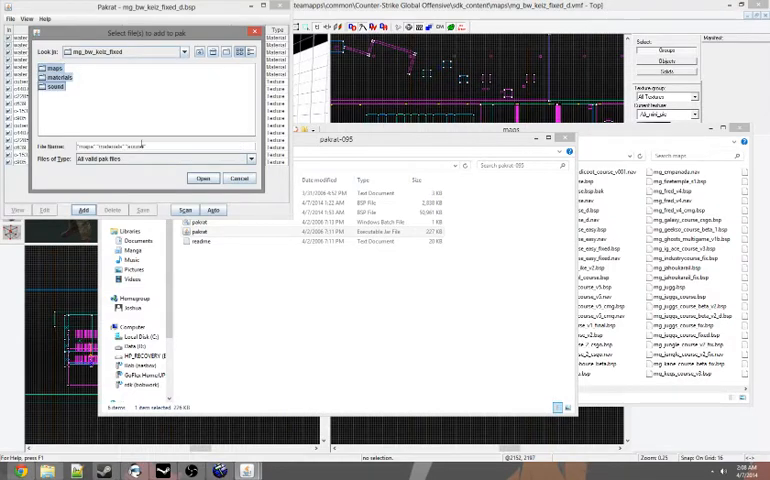
Step: Add the maps, materials and sound folders, then save the packed ~50 MB mg_bw_keiz_fixed_cmg.bsp in Downloads
{"action": "left_click", "coordinate": [203, 179]}
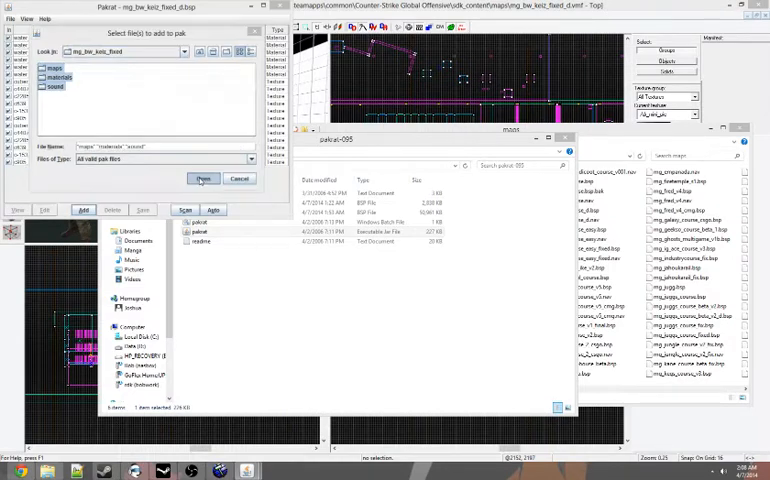
{"action": "left_click", "coordinate": [202, 179]}
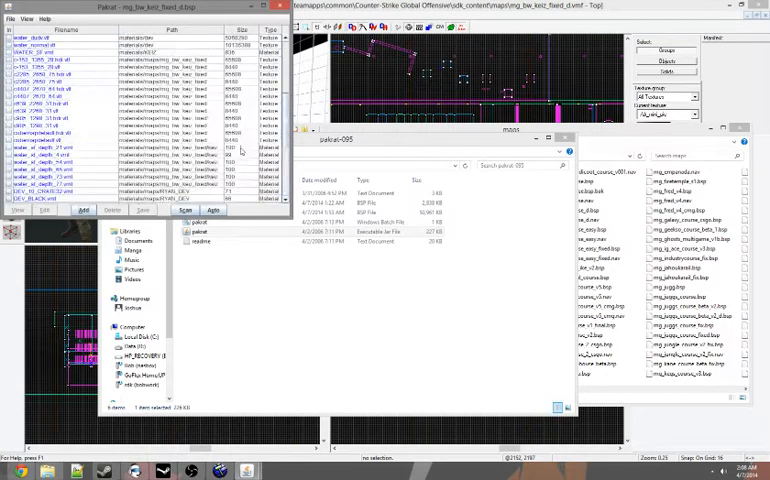
{"action": "scroll", "scroll_direction": "down", "scroll_amount": 3}
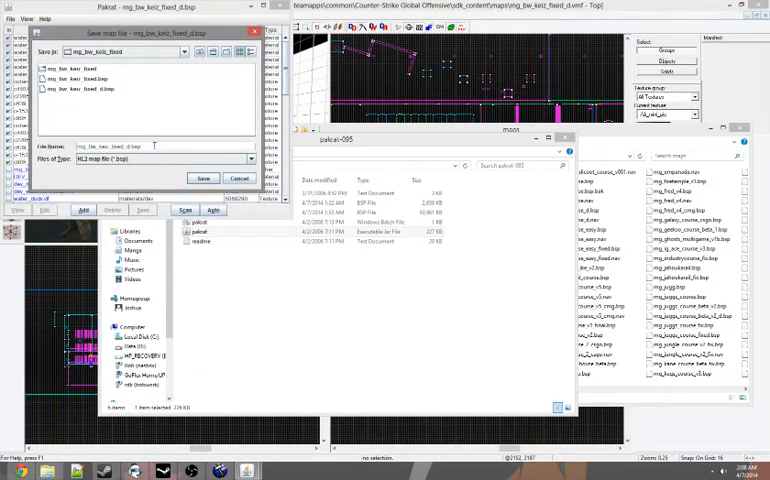
{"action": "left_click", "coordinate": [203, 178]}
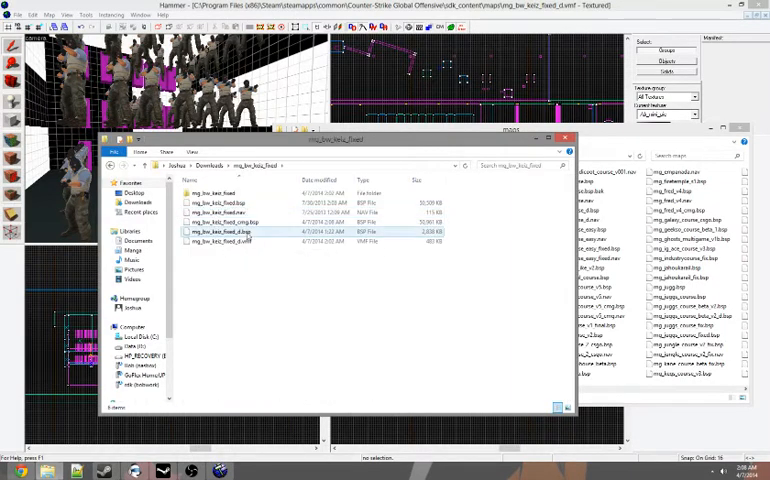
{"action": "left_click", "coordinate": [230, 222]}
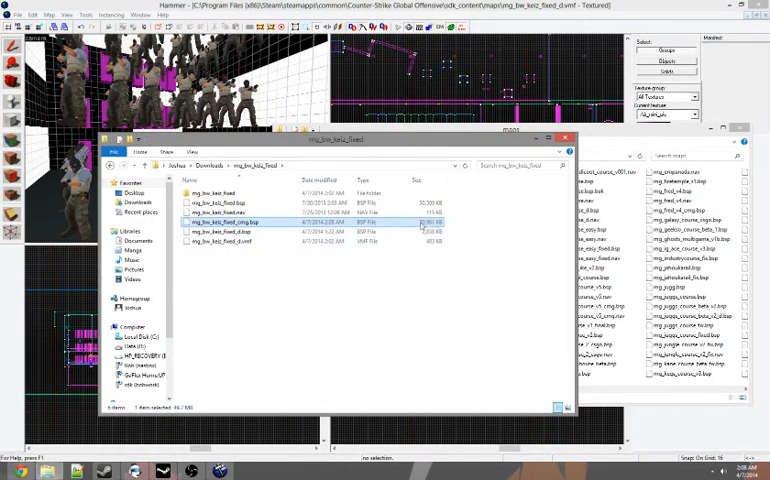